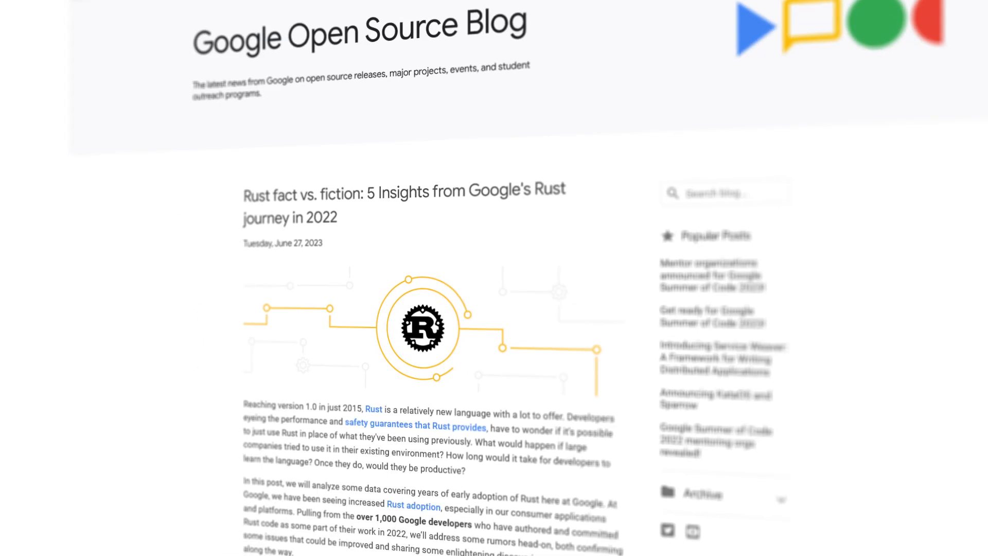
{"action": "scroll", "scroll_direction": "down", "scroll_amount": 3}
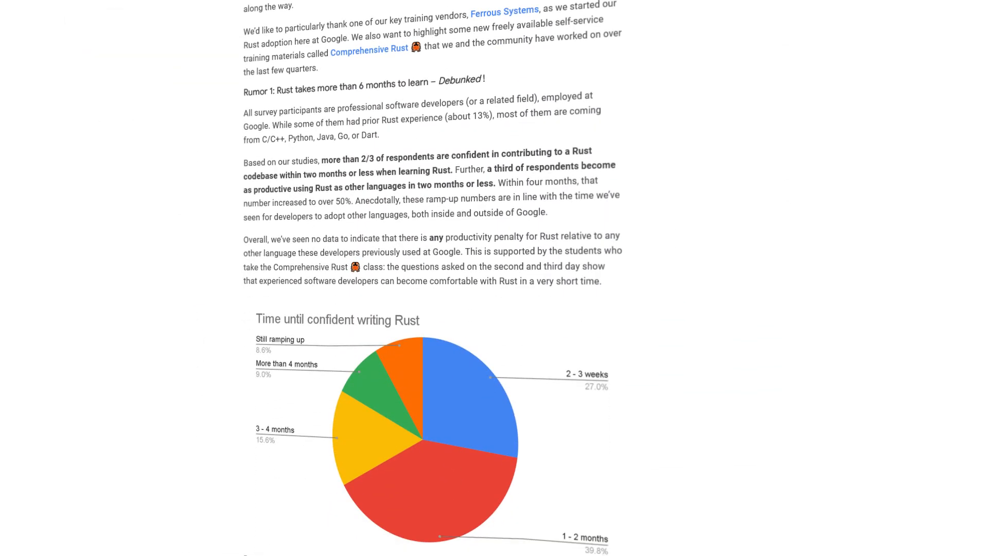